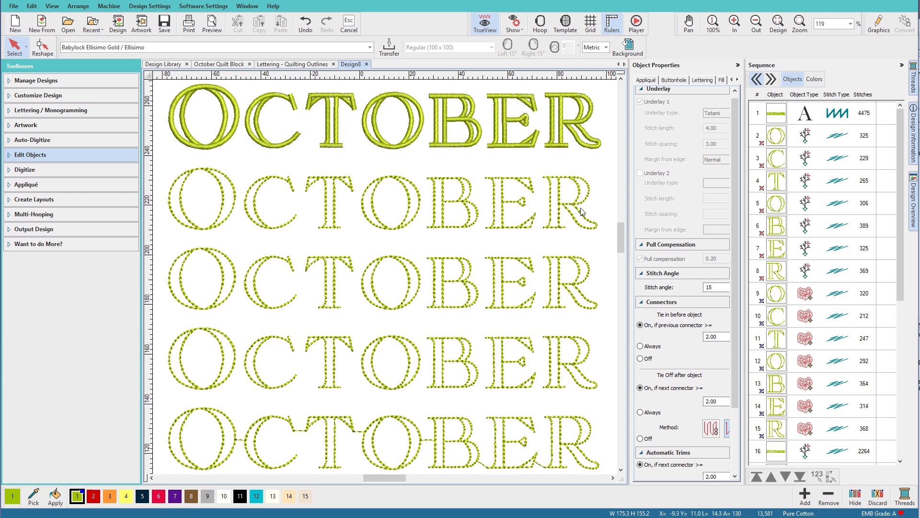
pyautogui.moveTo(373, 449)
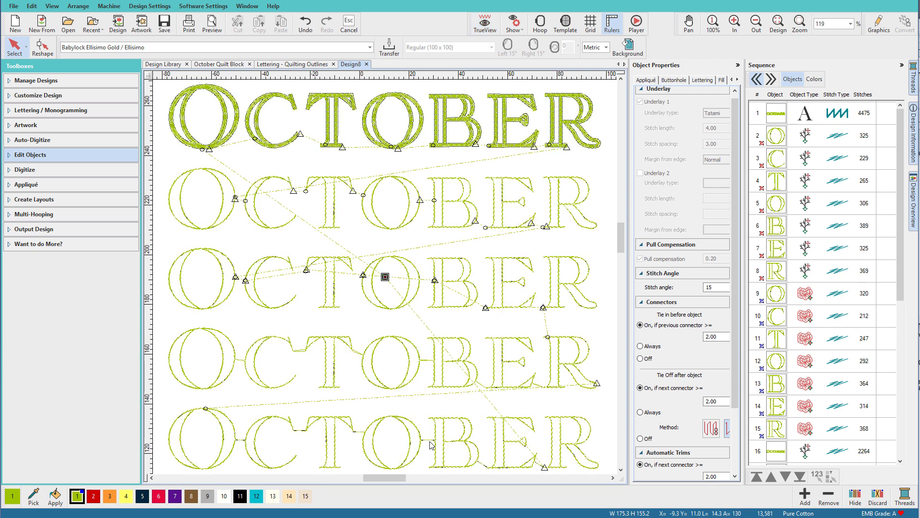
pyautogui.moveTo(435, 446)
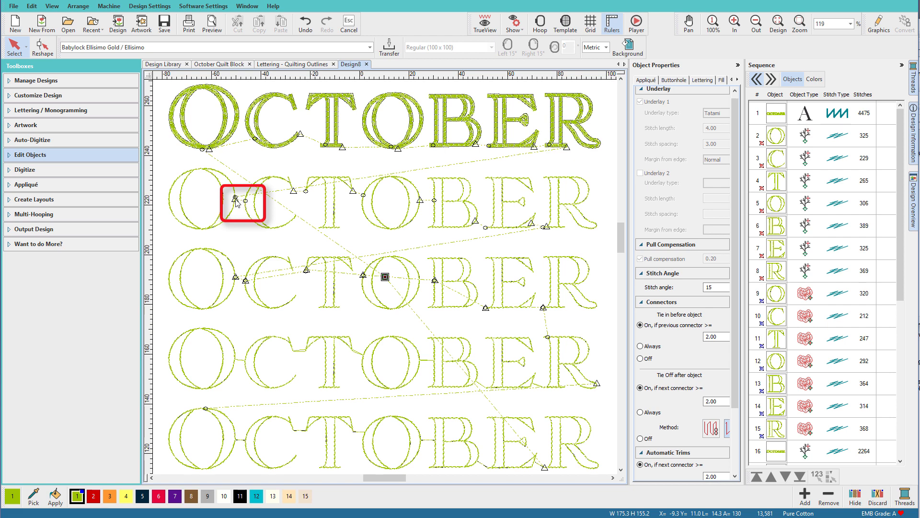
pyautogui.moveTo(248, 207)
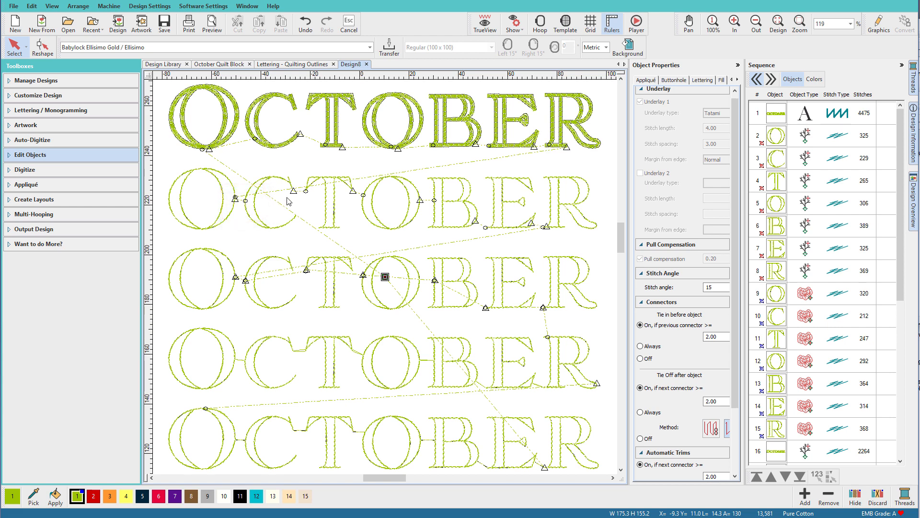
pyautogui.moveTo(321, 200)
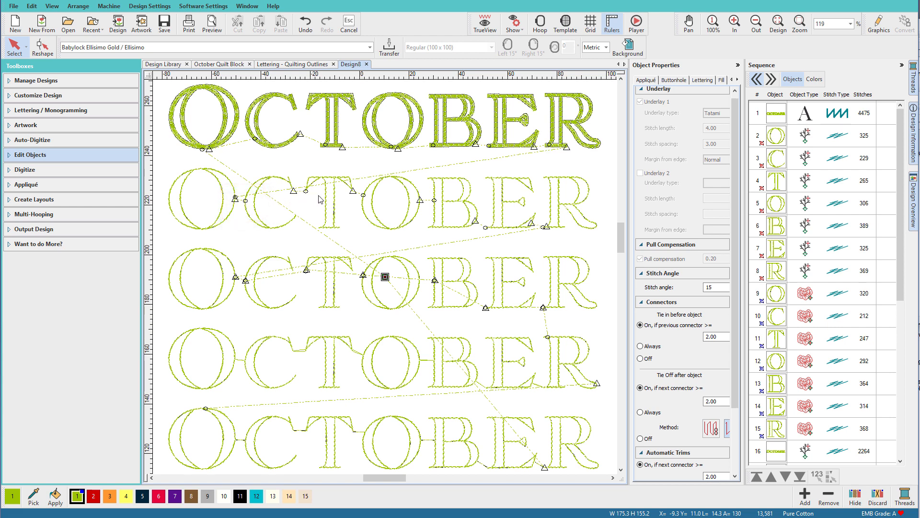
pyautogui.moveTo(437, 199)
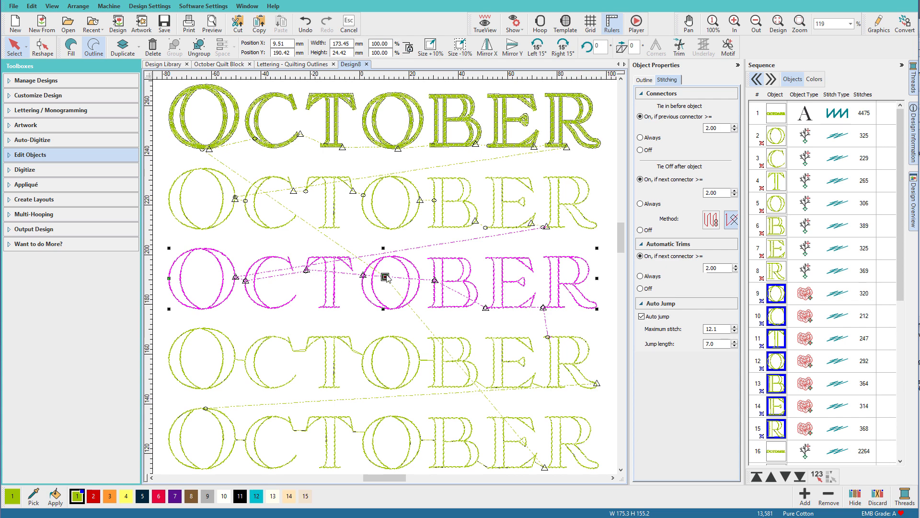
pyautogui.moveTo(445, 283)
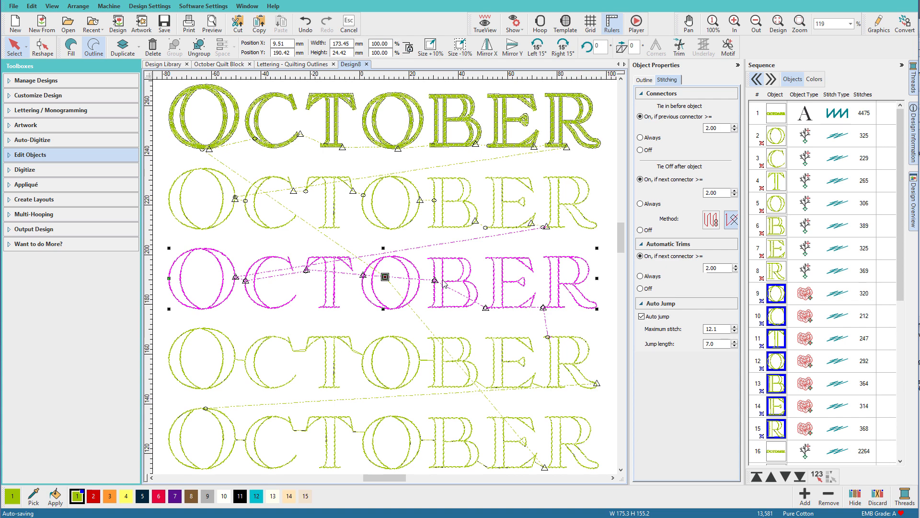
pyautogui.moveTo(450, 356)
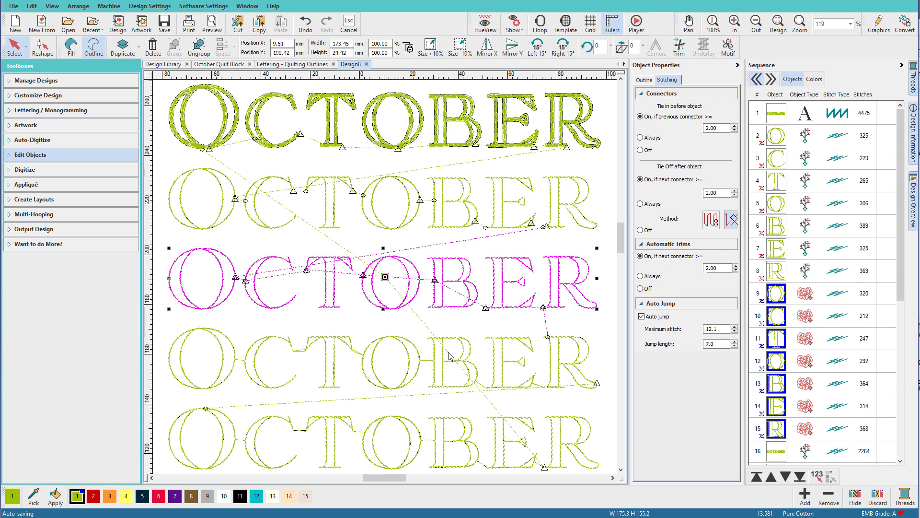
# Step: Select the fourth OCTOBER row to review its 2.00 connector, tie-off and trim settings
pyautogui.click(775, 451)
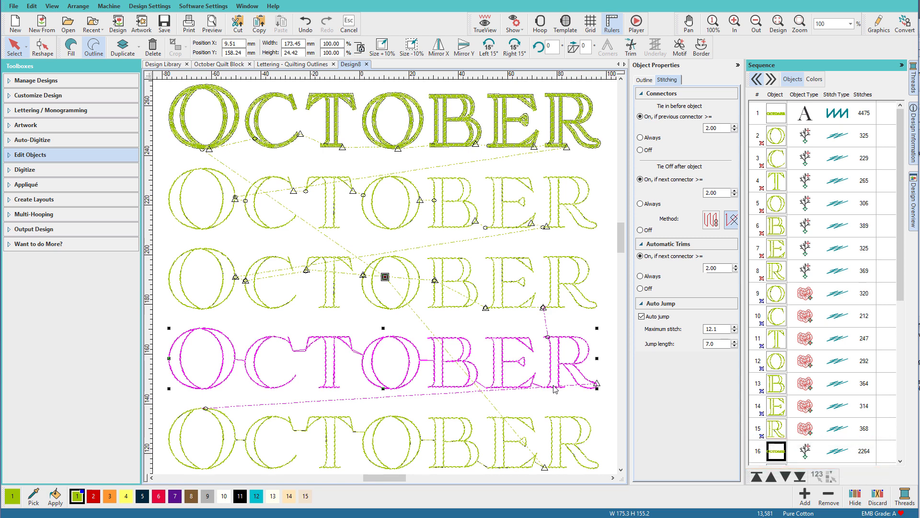
pyautogui.moveTo(382, 353)
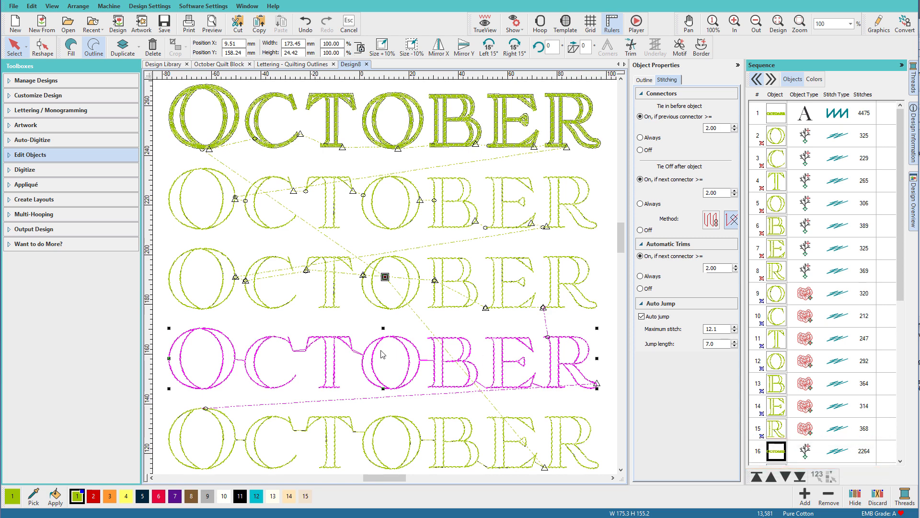
pyautogui.moveTo(434, 365)
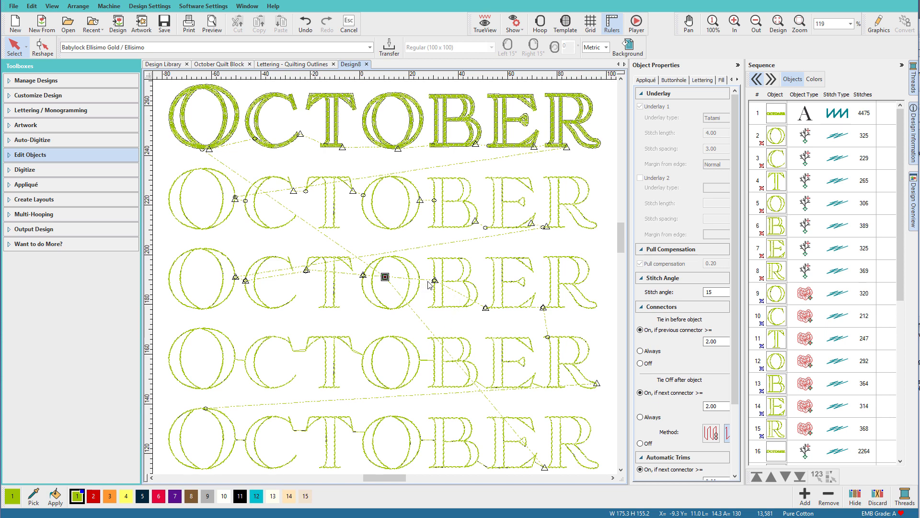
pyautogui.moveTo(423, 367)
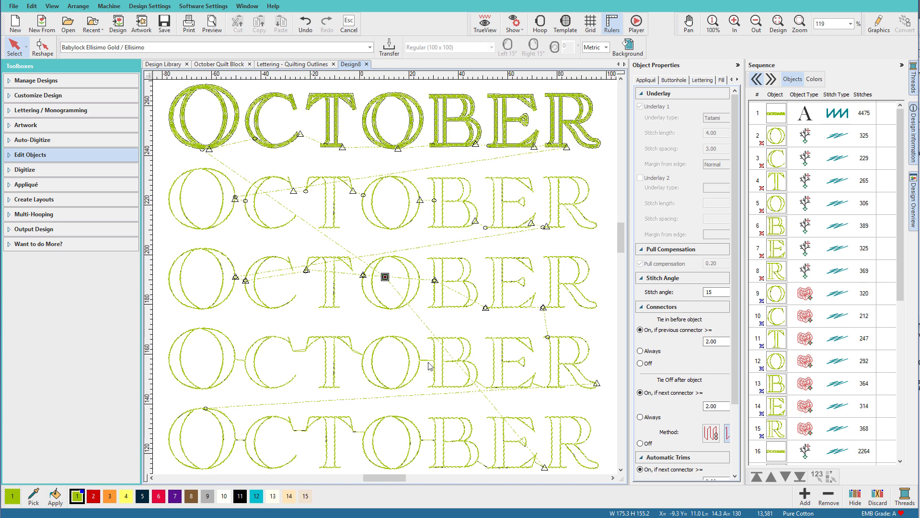
pyautogui.moveTo(592, 390)
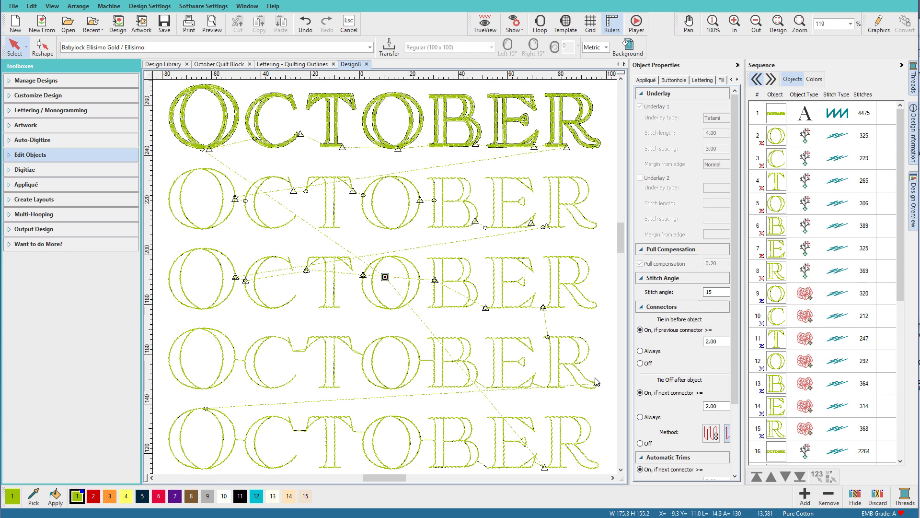
pyautogui.moveTo(550, 391)
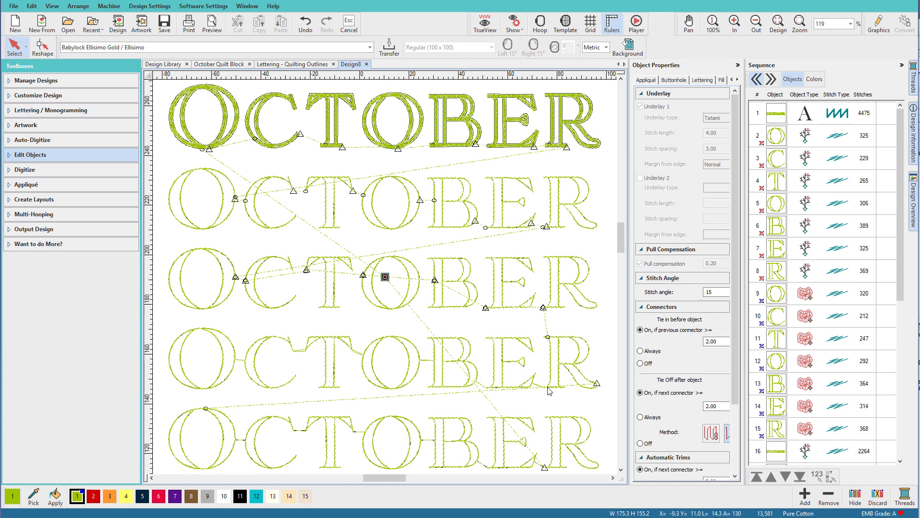
pyautogui.moveTo(304, 357)
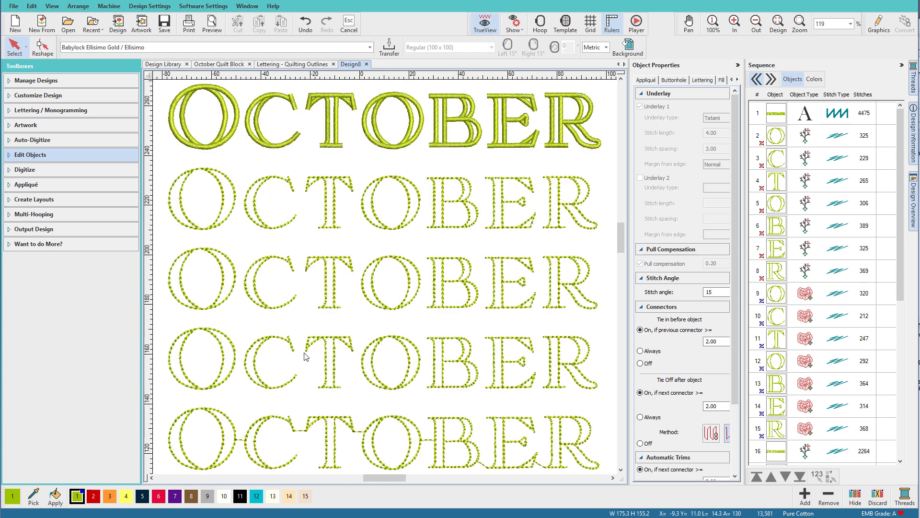
pyautogui.moveTo(300, 355)
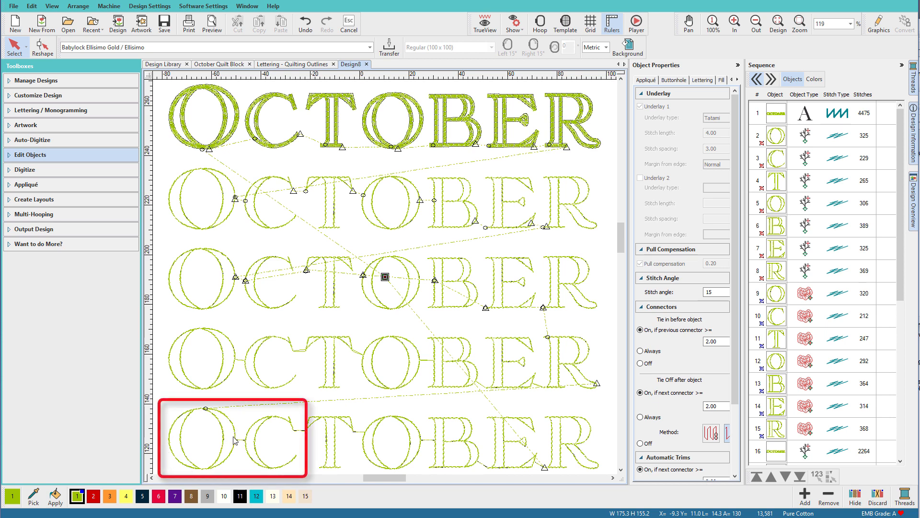
pyautogui.moveTo(239, 442)
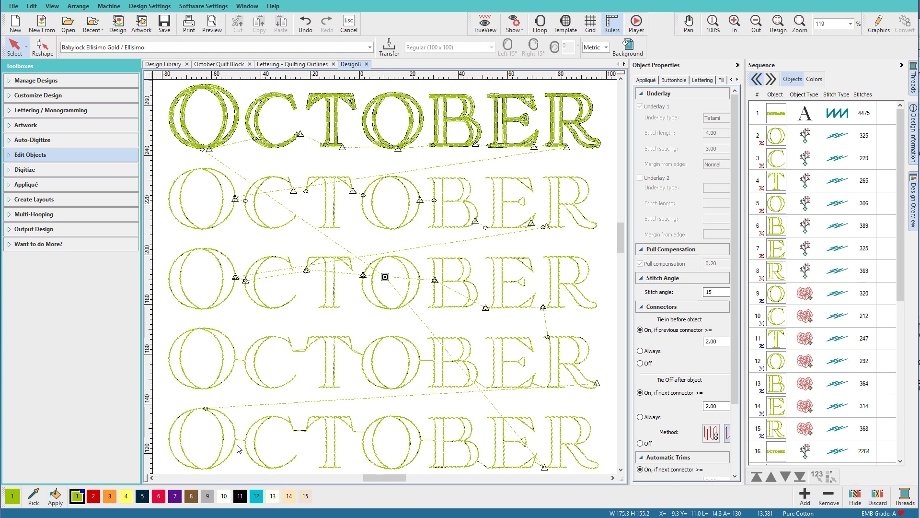
pyautogui.moveTo(218, 471)
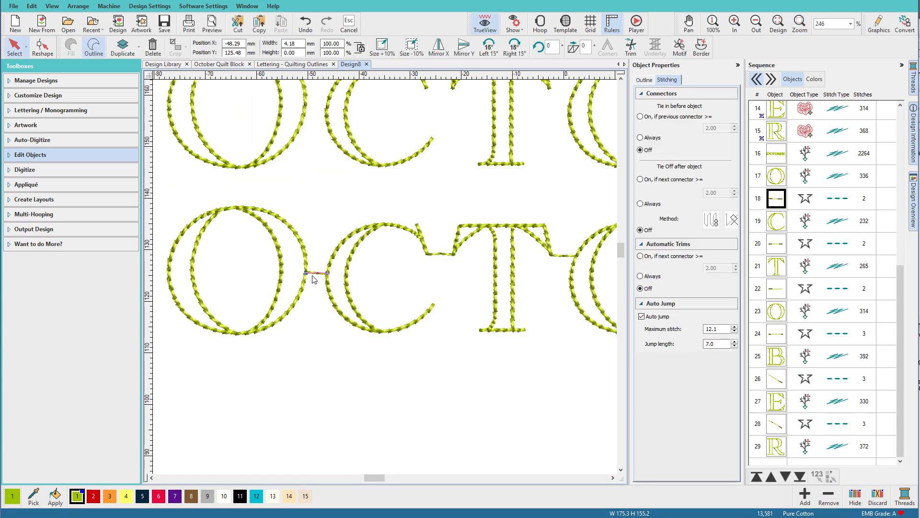
# Step: Set Tie In, Tie Off and Automatic Trims to Off for the O-to-C connector object 18
pyautogui.click(93, 48)
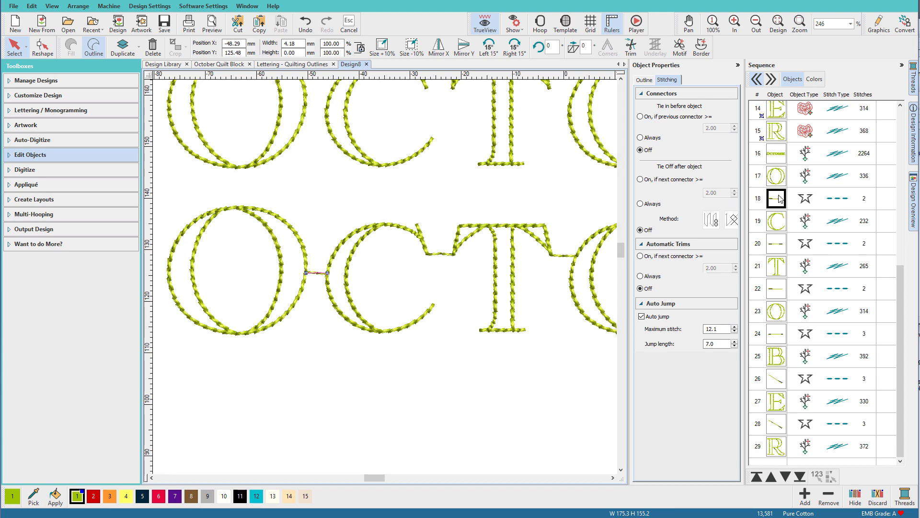
pyautogui.click(483, 22)
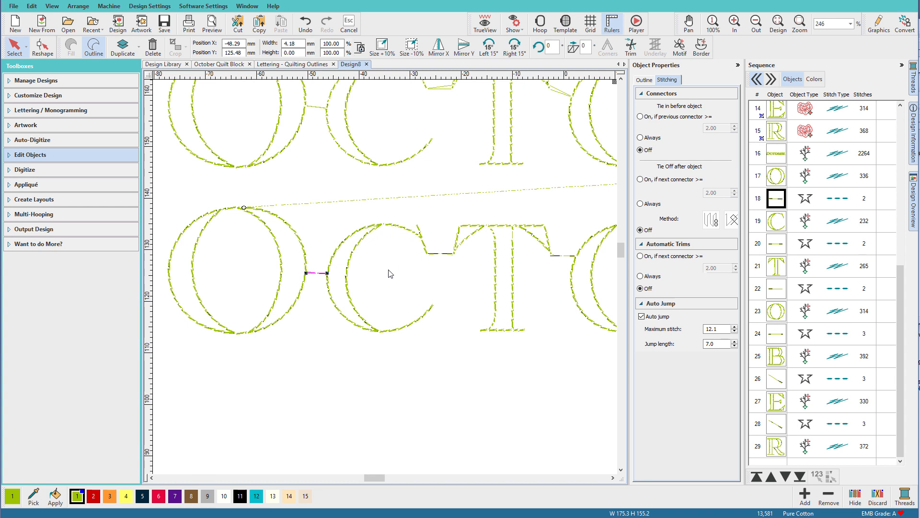
pyautogui.moveTo(354, 179)
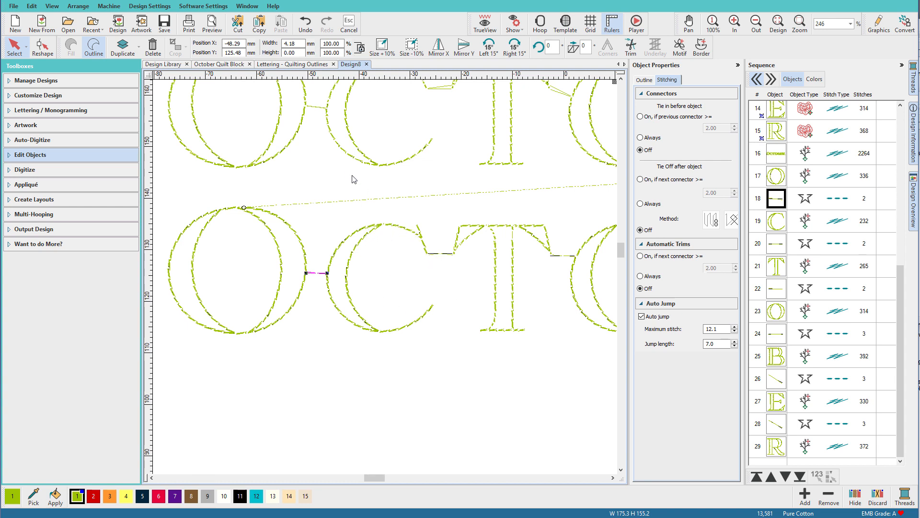
pyautogui.moveTo(458, 259)
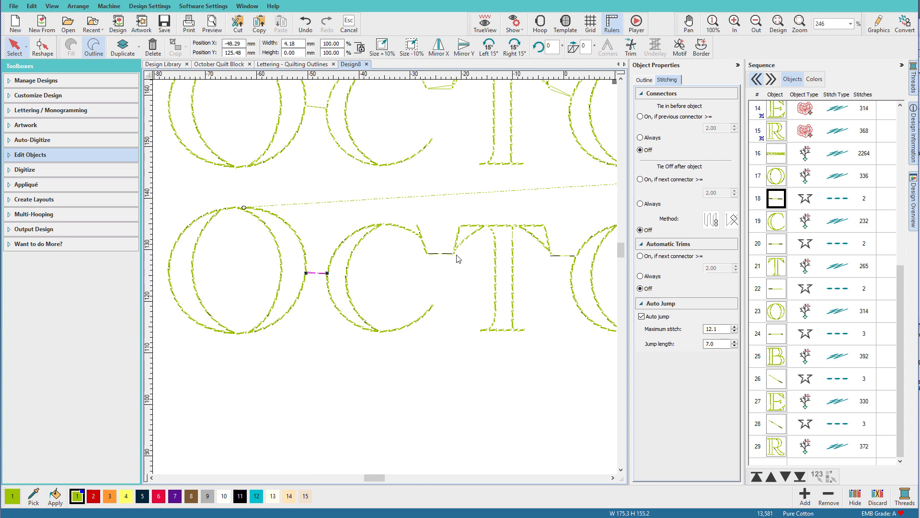
pyautogui.moveTo(453, 258)
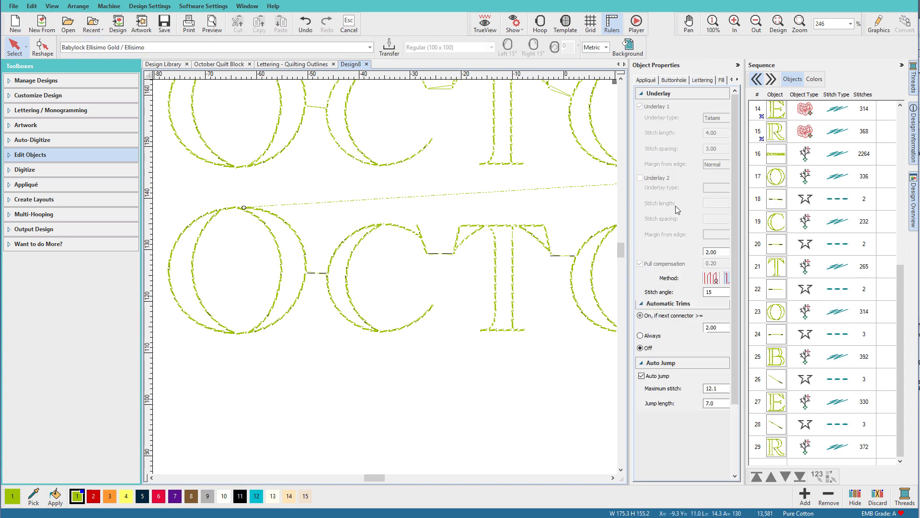
# Step: Delete the old O-to-C connector object 18 from the bottom row
pyautogui.click(774, 198)
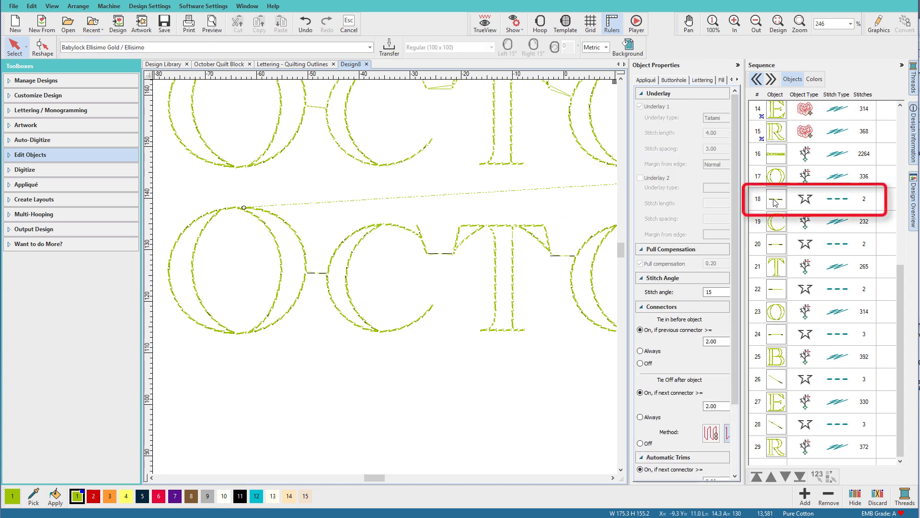
pyautogui.click(775, 198)
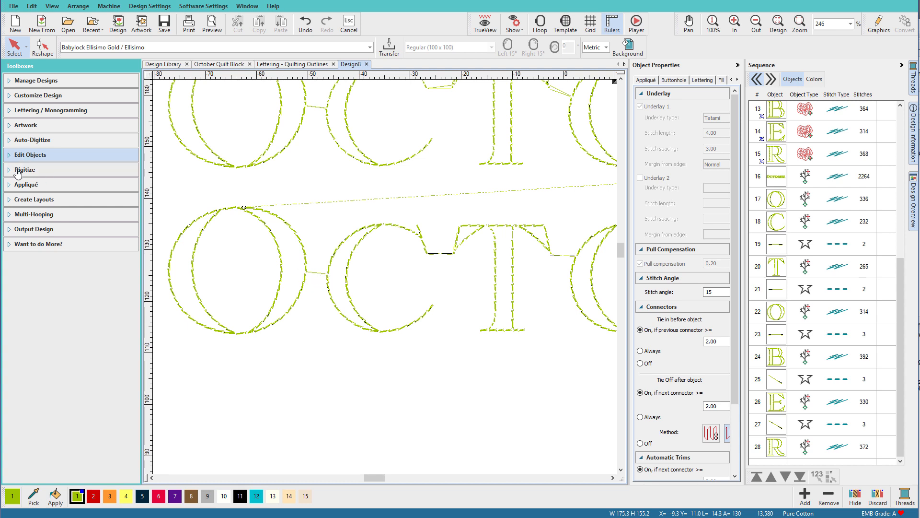
pyautogui.click(25, 170)
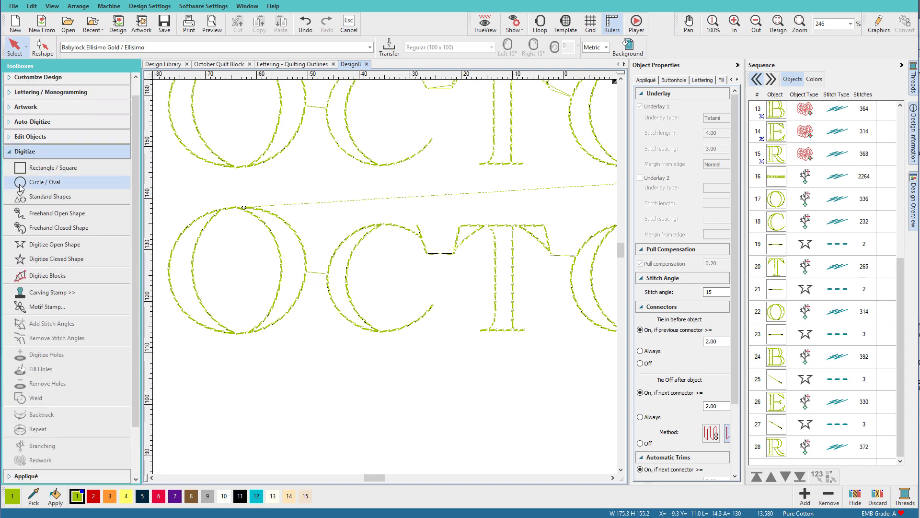
# Step: Digitize a new single-run open shape with two points from the O to the C
pyautogui.click(57, 244)
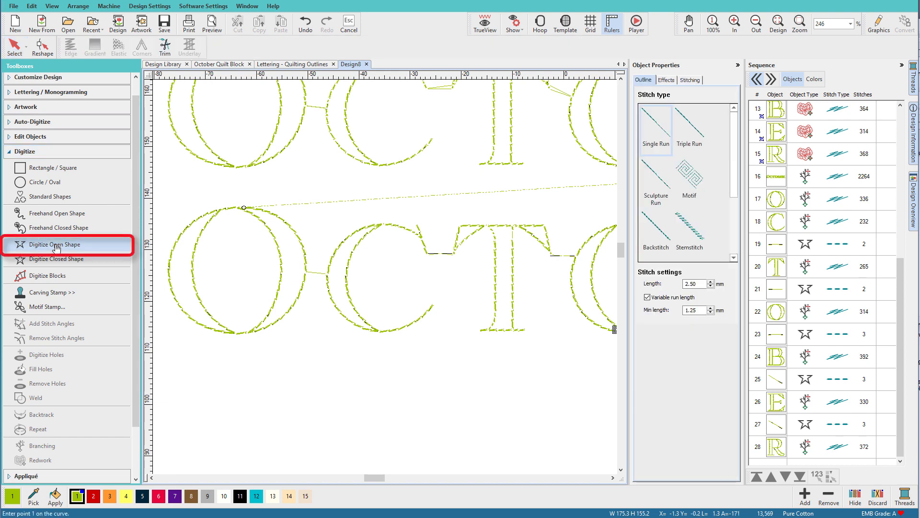
pyautogui.click(305, 272)
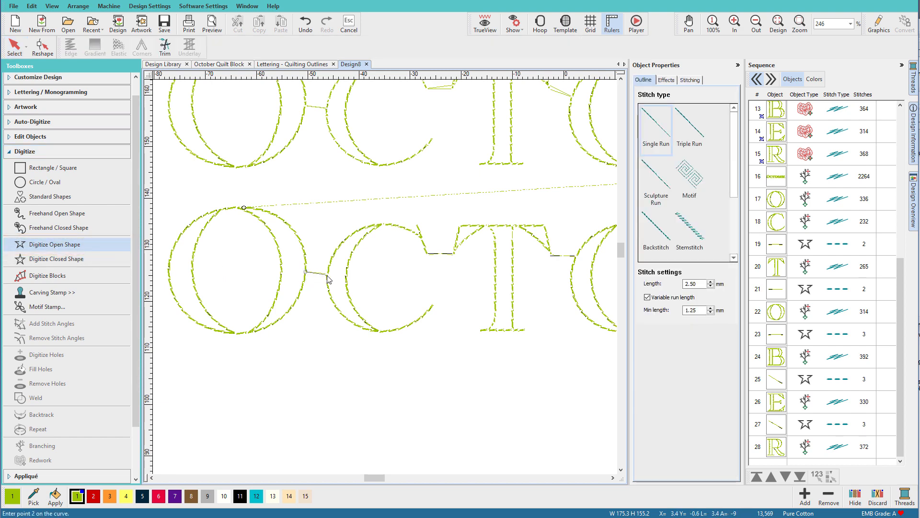
pyautogui.click(327, 277)
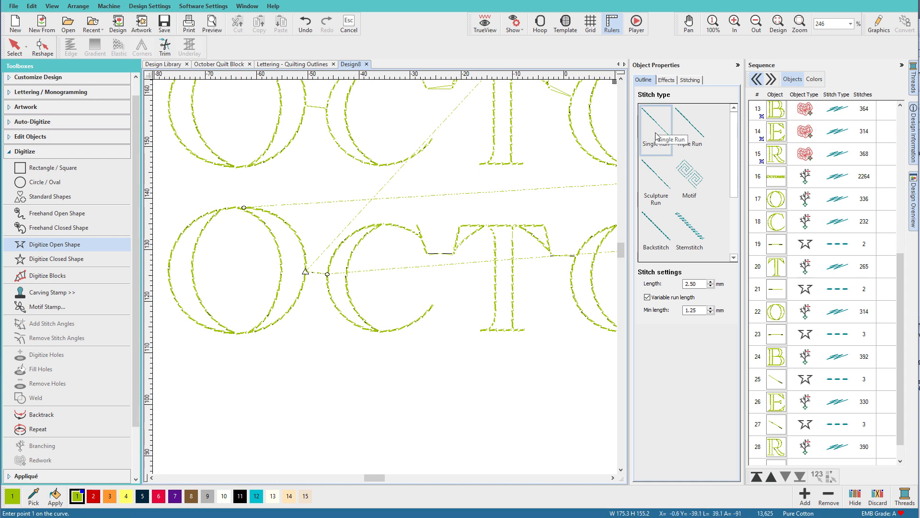
pyautogui.scroll(-3)
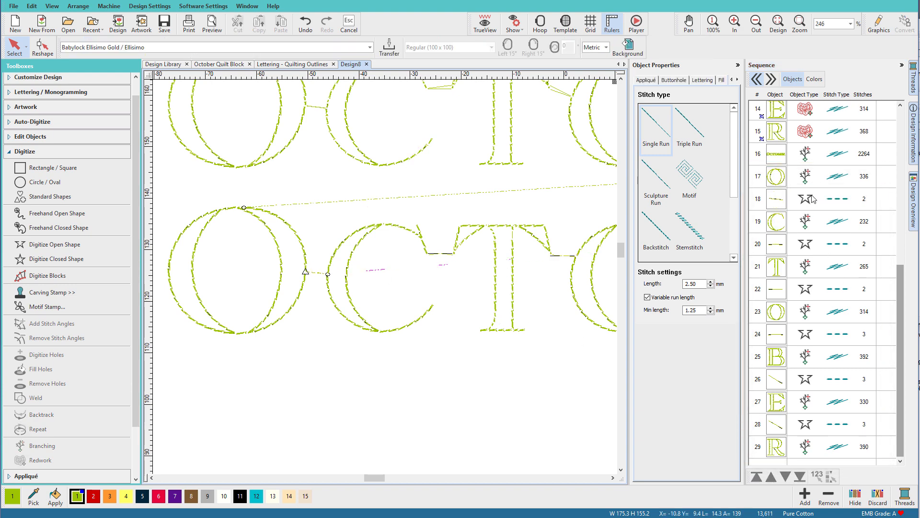
# Step: Select the bottom OCTOBER row and set its Tie In and Tie Off to Off
pyautogui.click(775, 176)
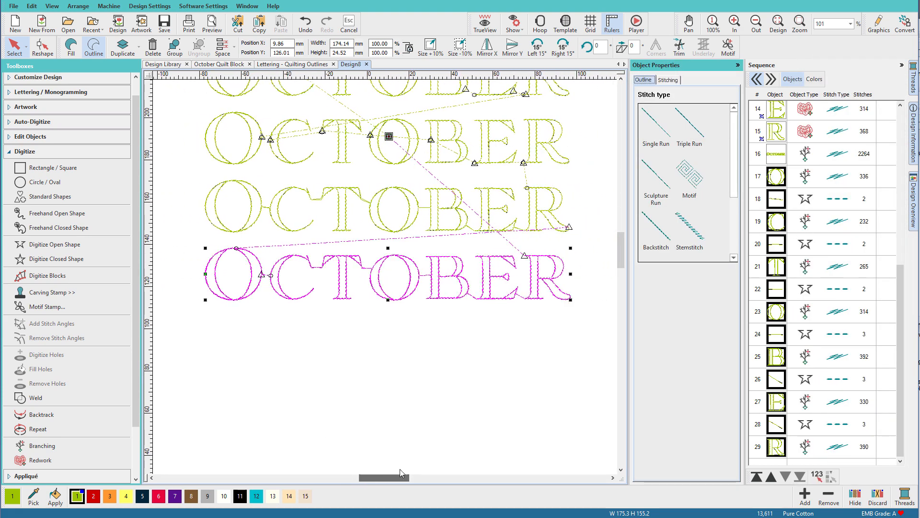
pyautogui.click(667, 80)
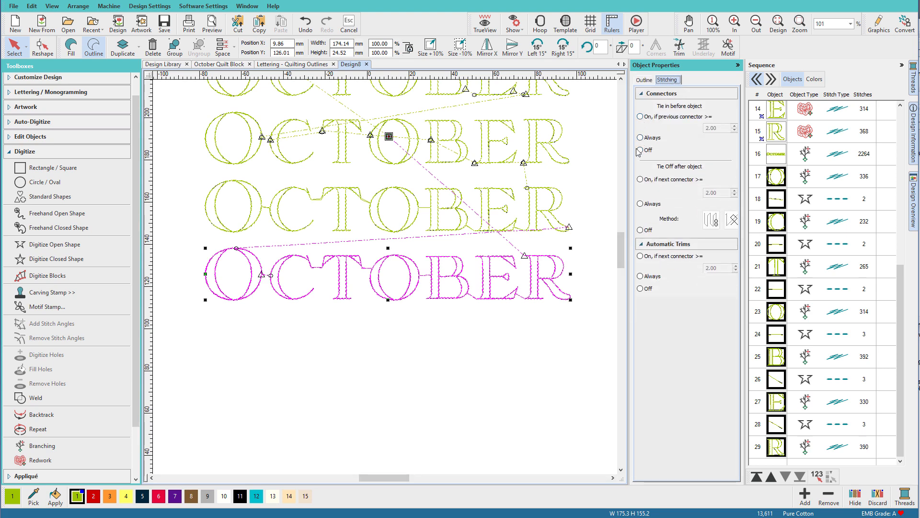
pyautogui.click(640, 150)
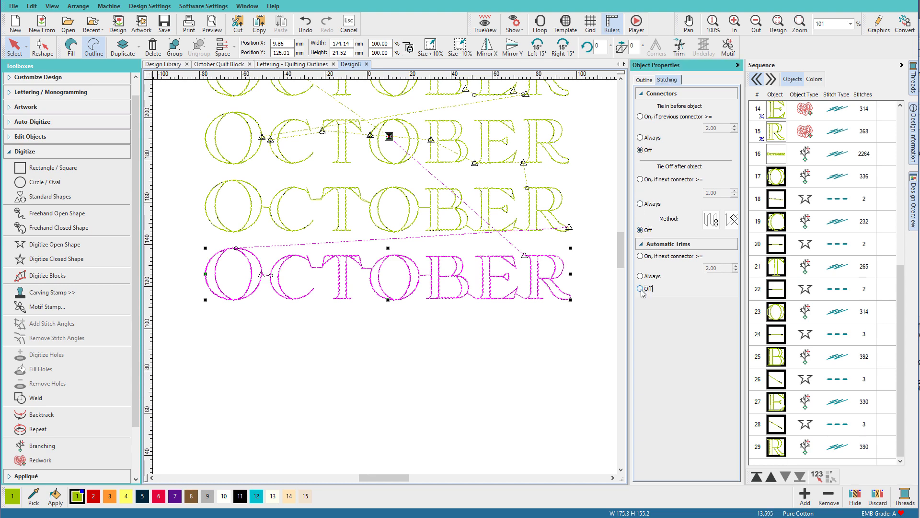
# Step: Set Automatic Trims Off for the bottom row, then give the first O a Tie In 'On, if previous connector >='
pyautogui.click(640, 288)
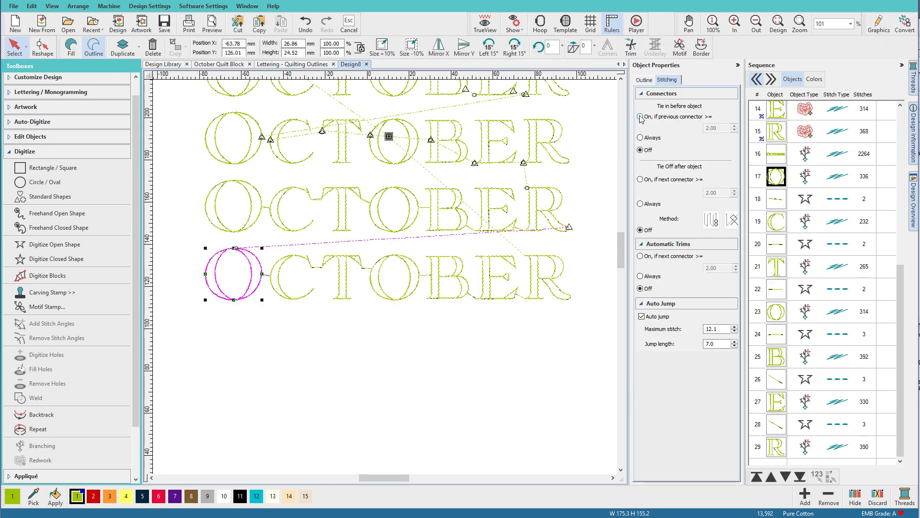
pyautogui.click(640, 119)
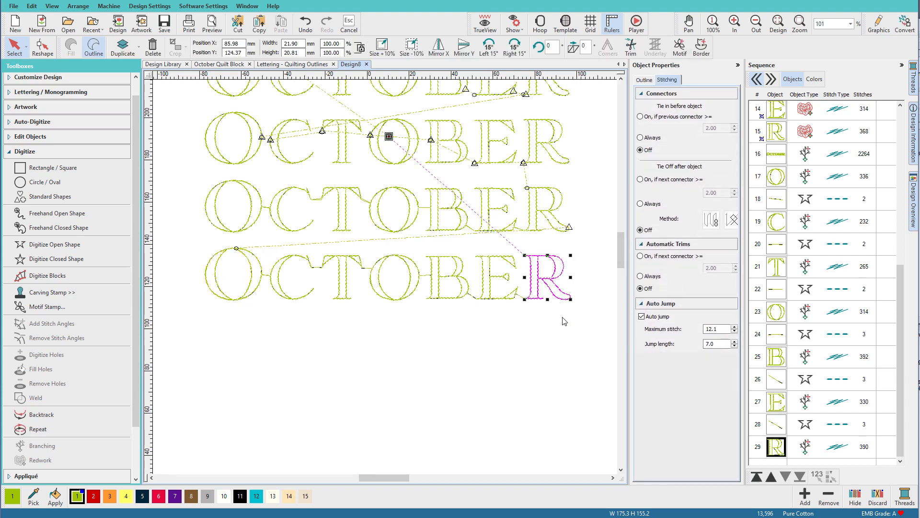
pyautogui.moveTo(641, 192)
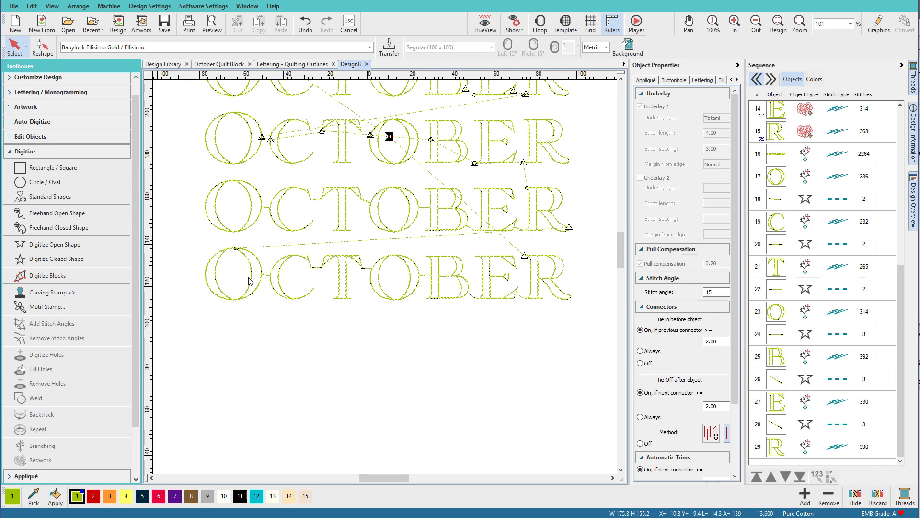
pyautogui.moveTo(326, 279)
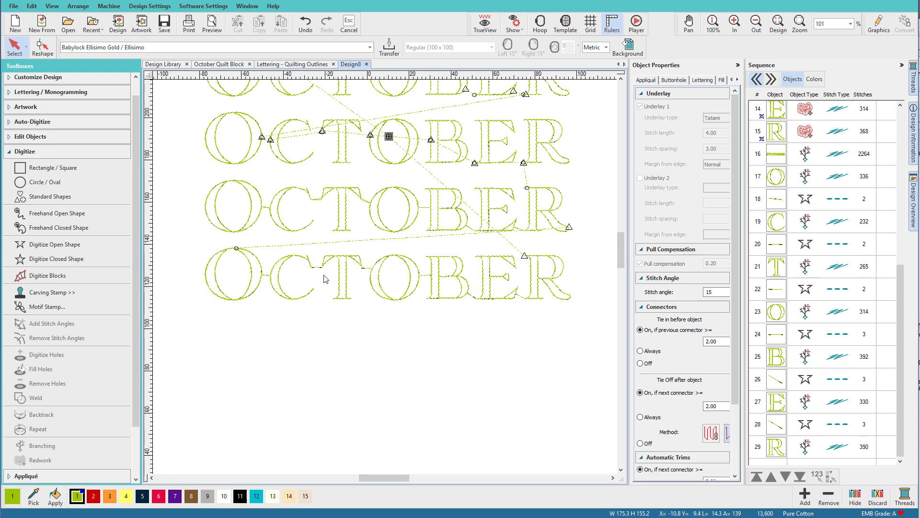
pyautogui.moveTo(545, 275)
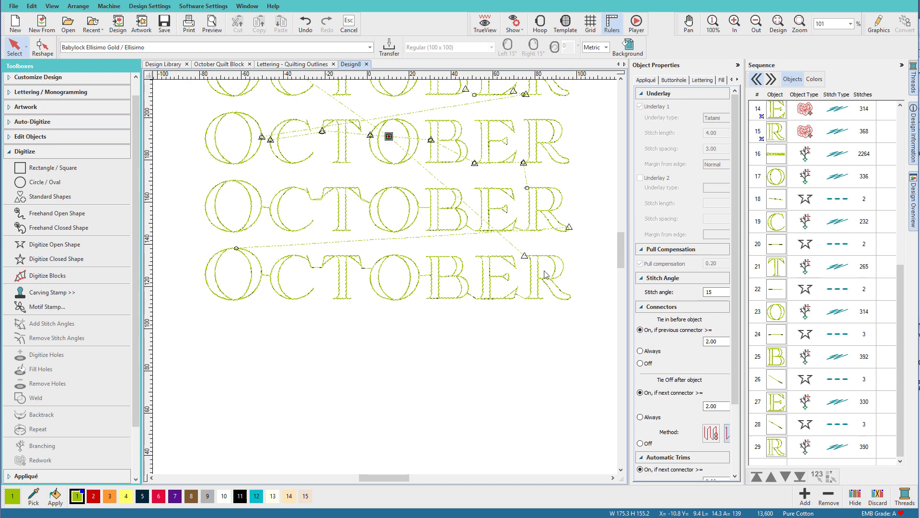